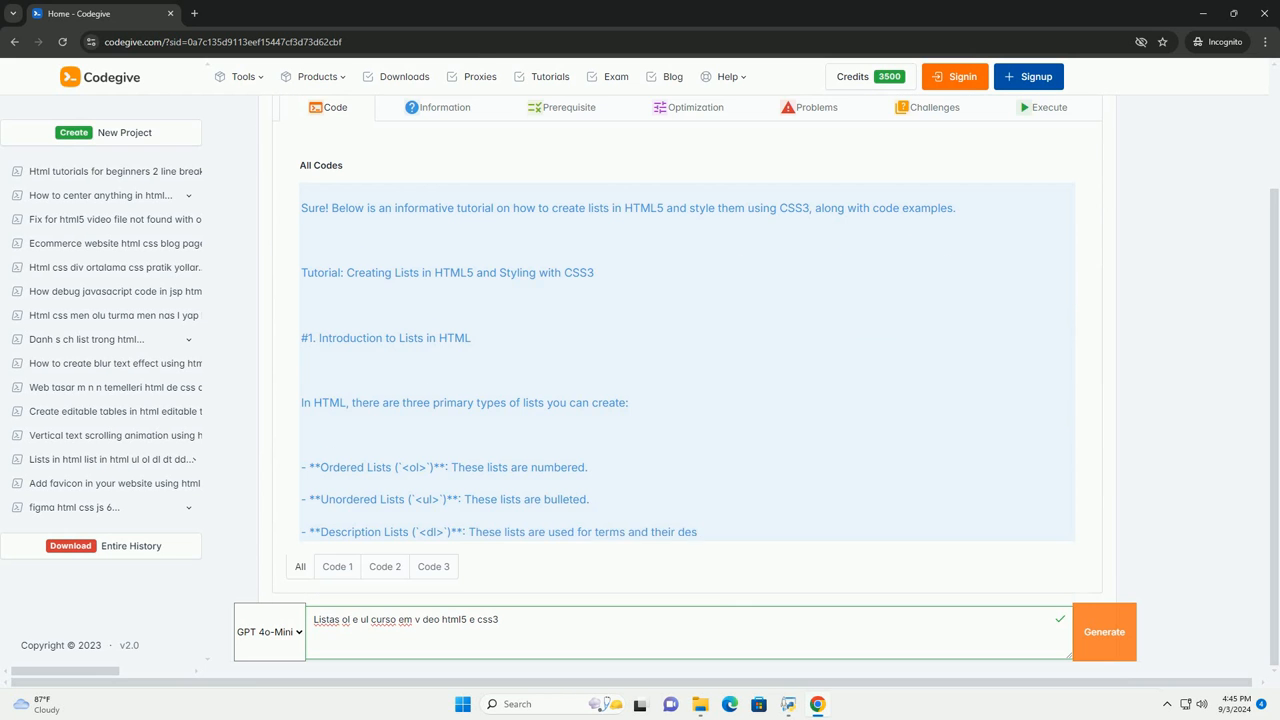
{"action": "scroll", "scroll_direction": "down", "scroll_amount": 3}
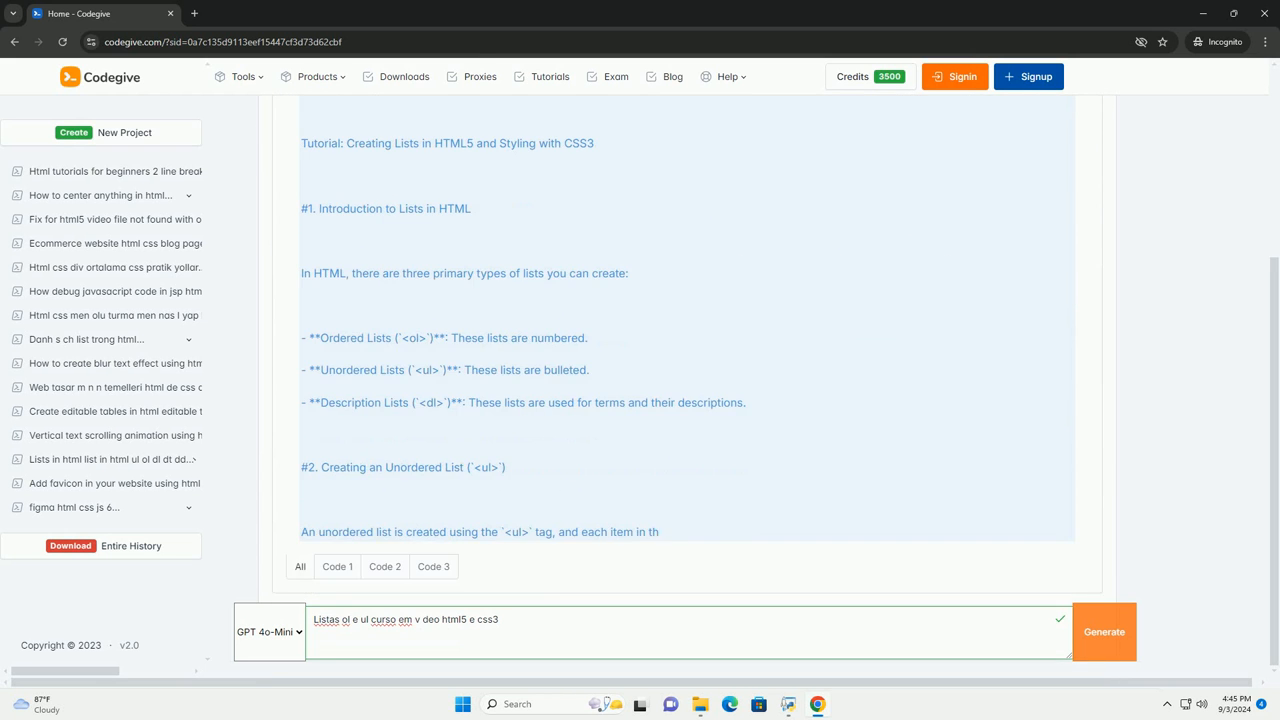
{"action": "scroll", "scroll_direction": "down", "scroll_amount": 3}
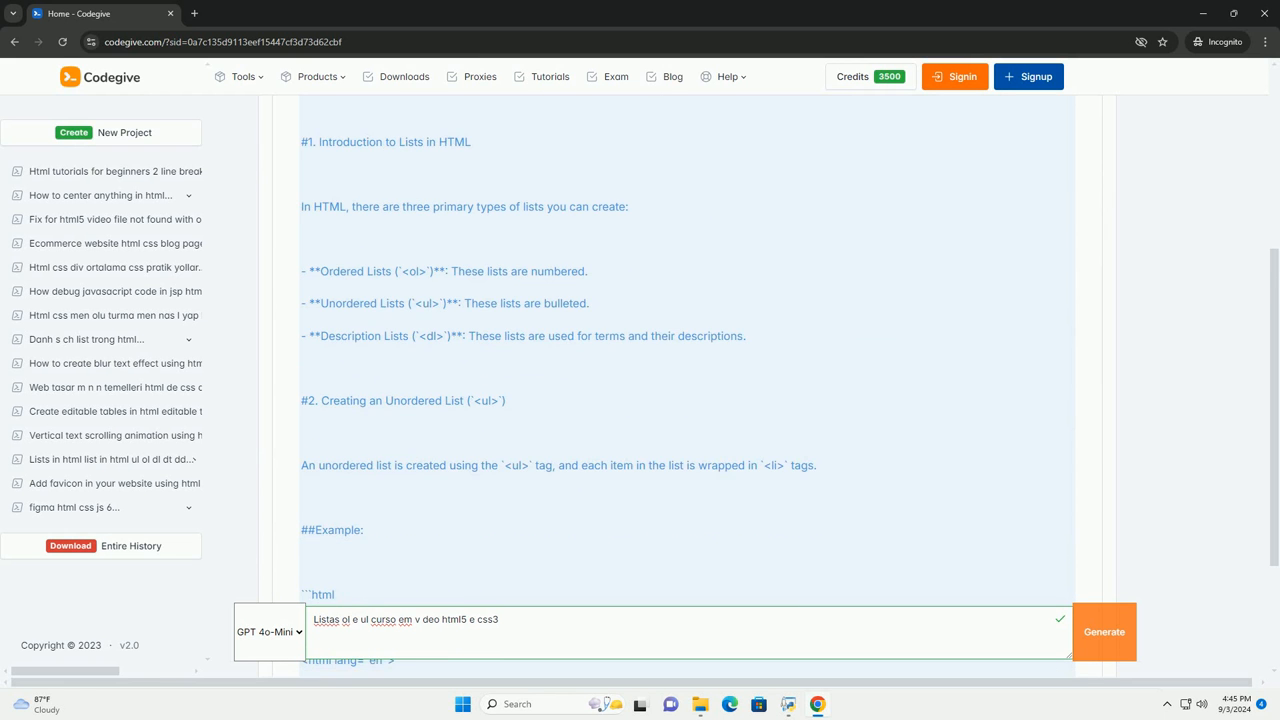
{"action": "scroll", "scroll_direction": "down", "scroll_amount": 3}
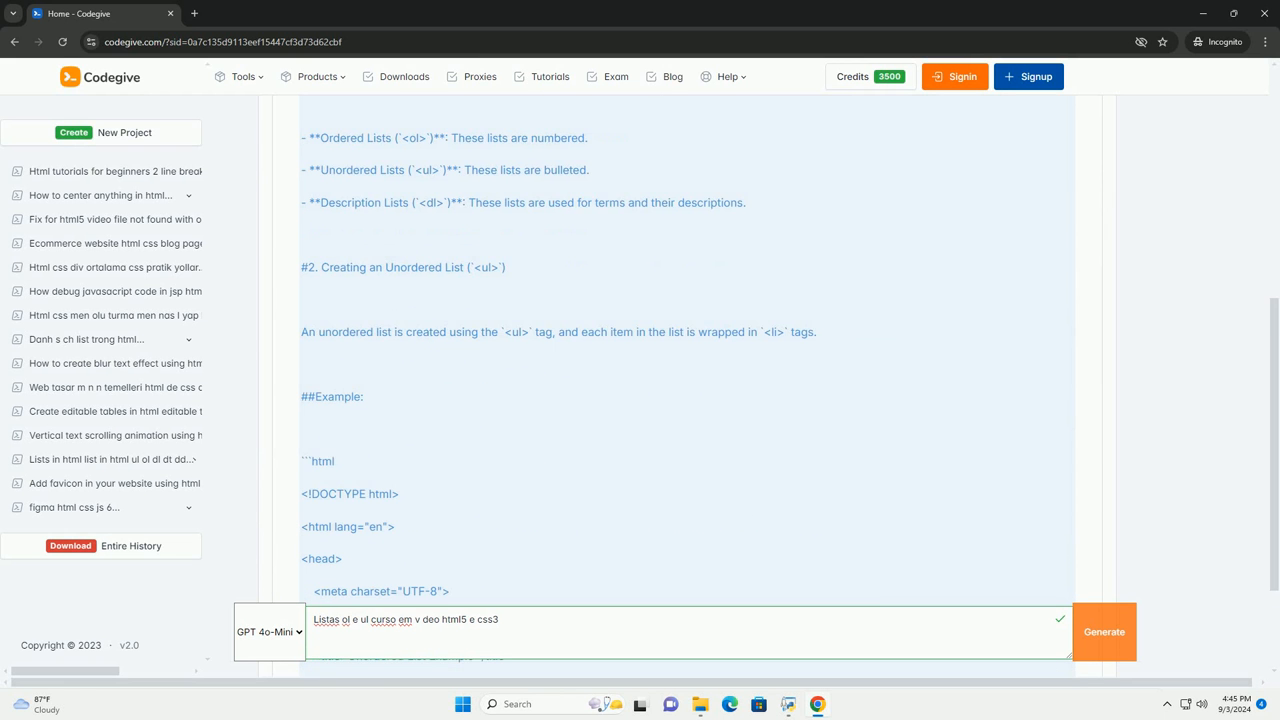
{"action": "scroll", "scroll_direction": "down", "scroll_amount": 3}
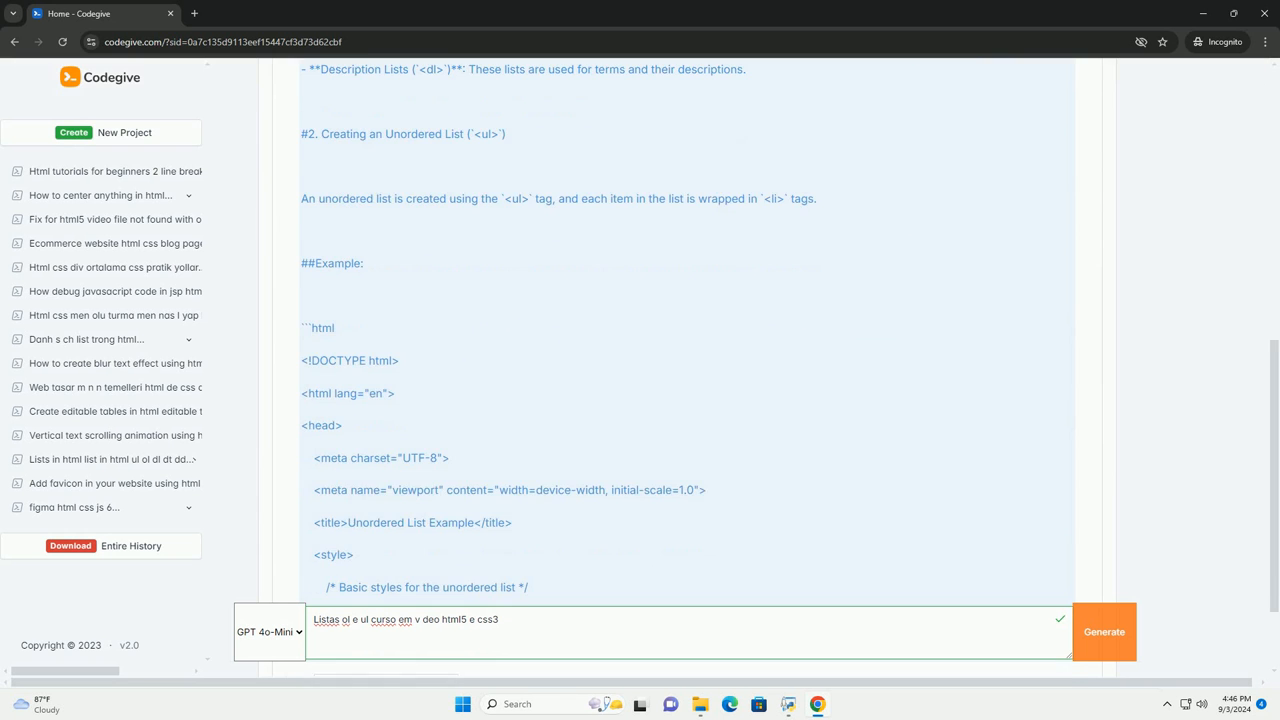
{"action": "scroll", "scroll_direction": "down", "scroll_amount": 3}
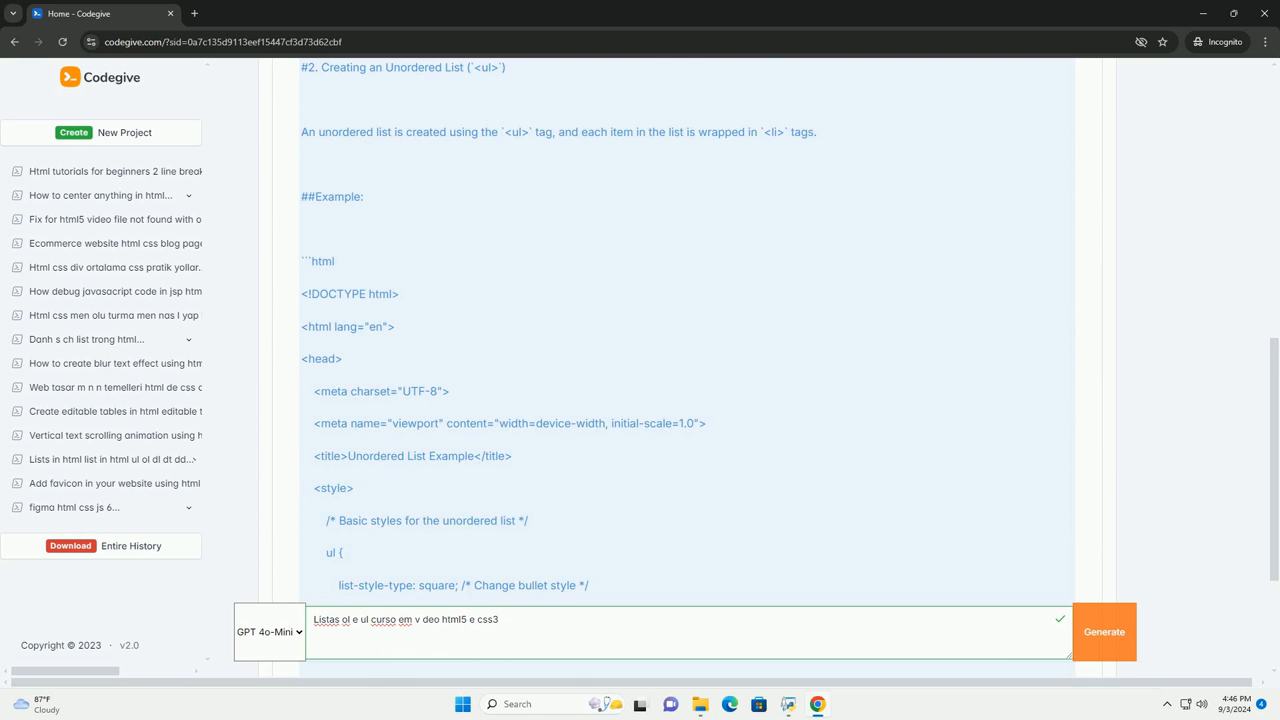
{"action": "scroll", "scroll_direction": "down", "scroll_amount": 3}
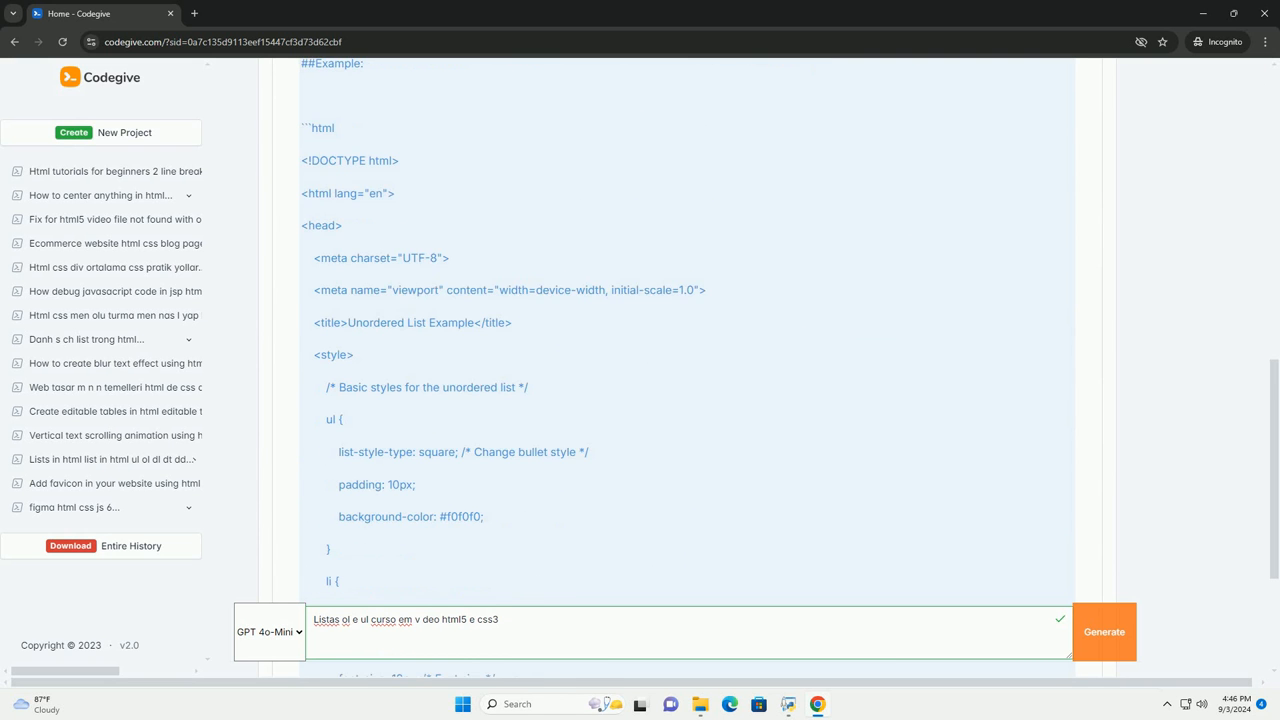
{"action": "scroll", "scroll_direction": "down", "scroll_amount": 3}
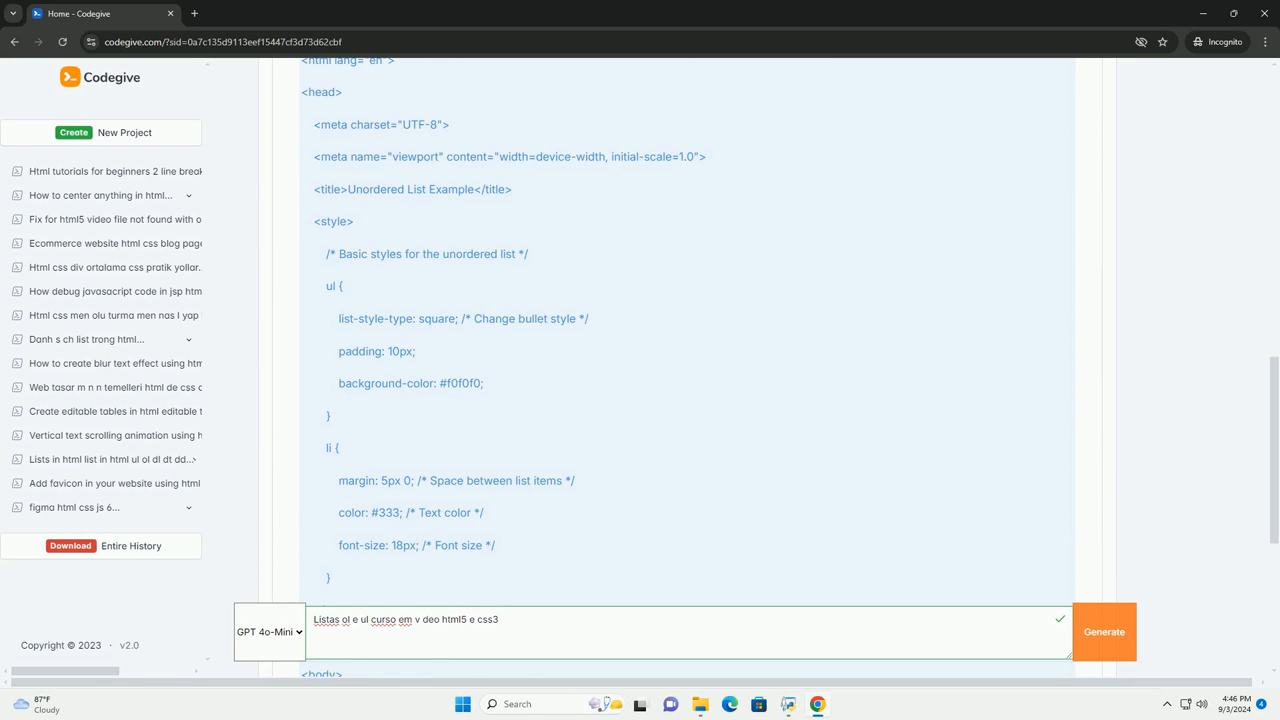
{"action": "scroll", "scroll_direction": "down", "scroll_amount": 3}
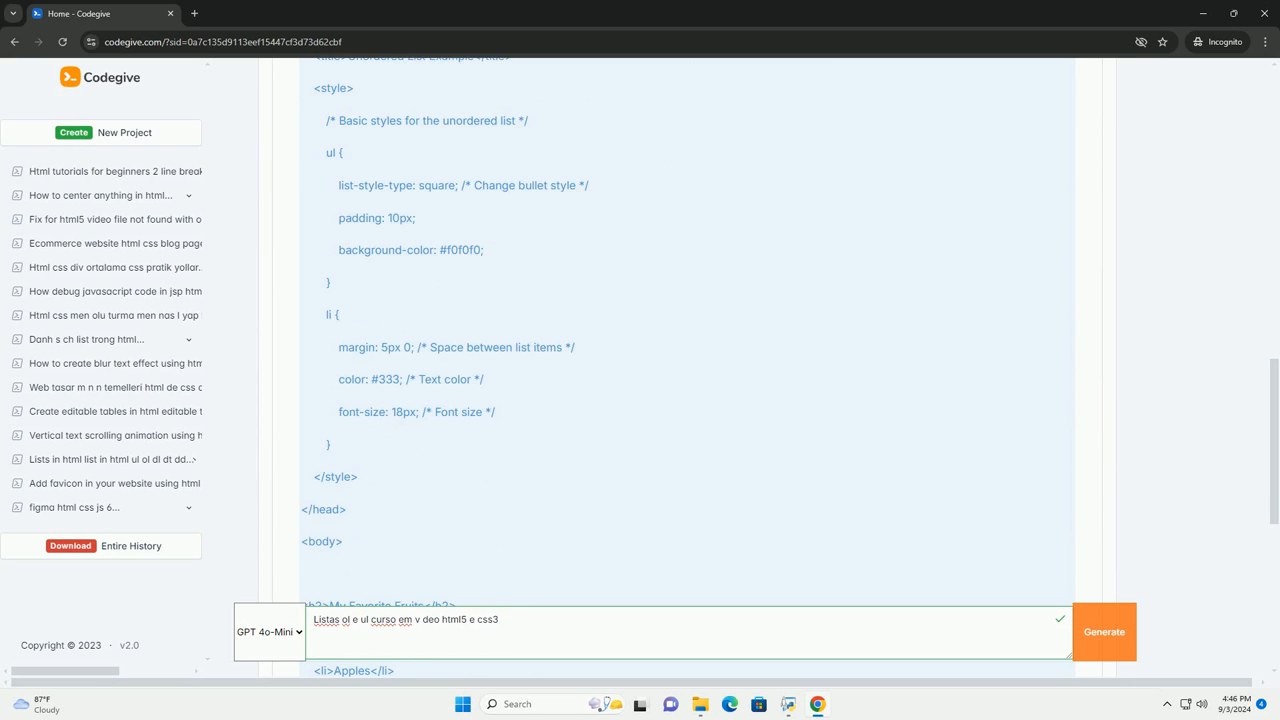
{"action": "scroll", "scroll_direction": "down", "scroll_amount": 3}
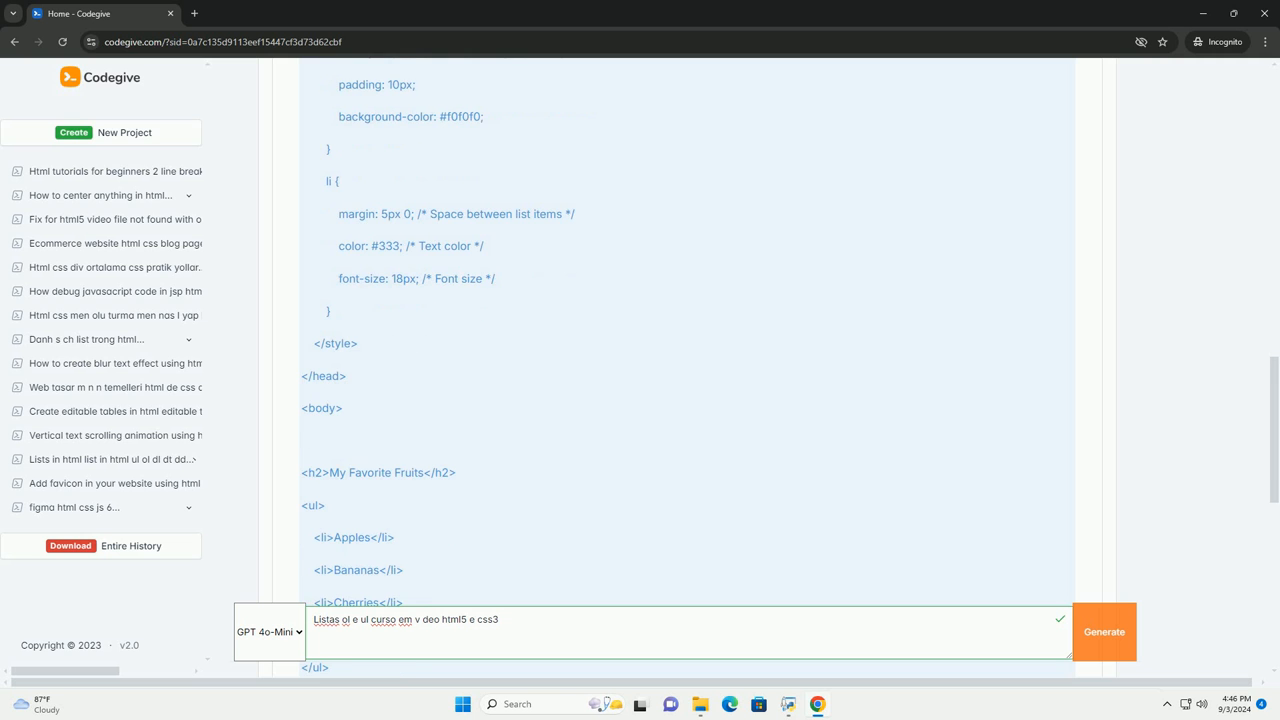
{"action": "scroll", "scroll_direction": "down", "scroll_amount": 3}
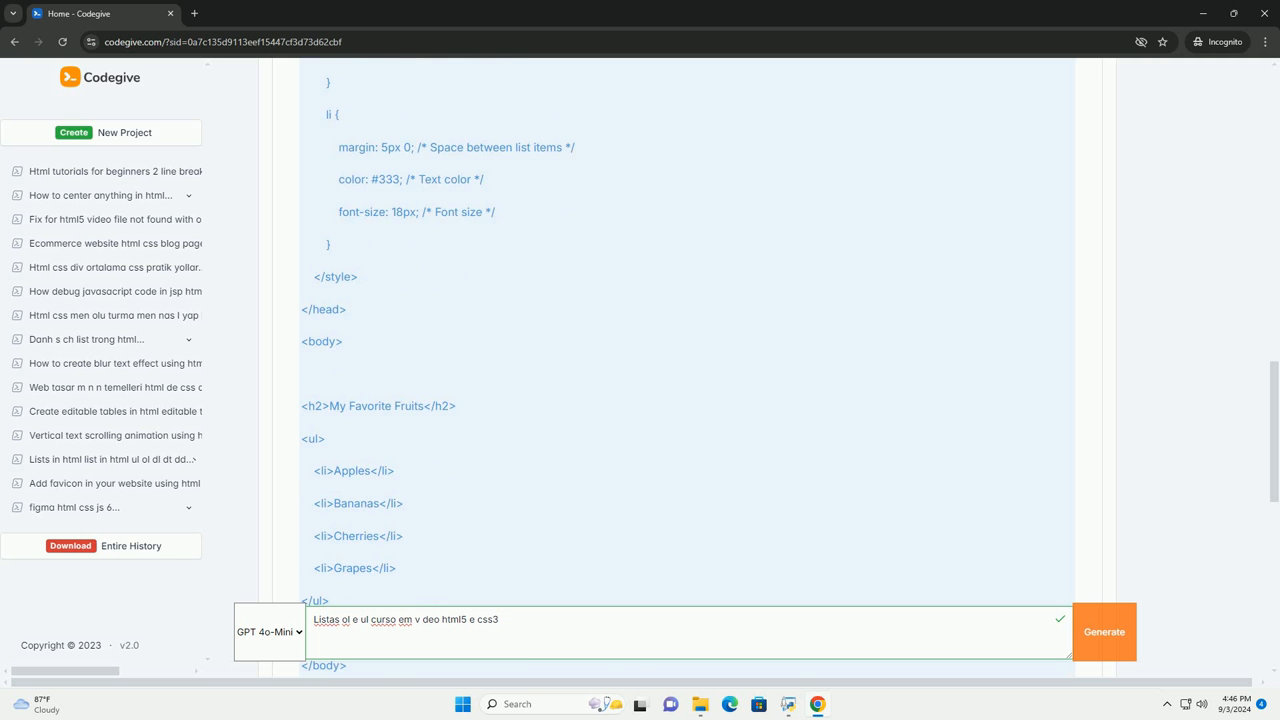
{"action": "scroll", "scroll_direction": "down", "scroll_amount": 3}
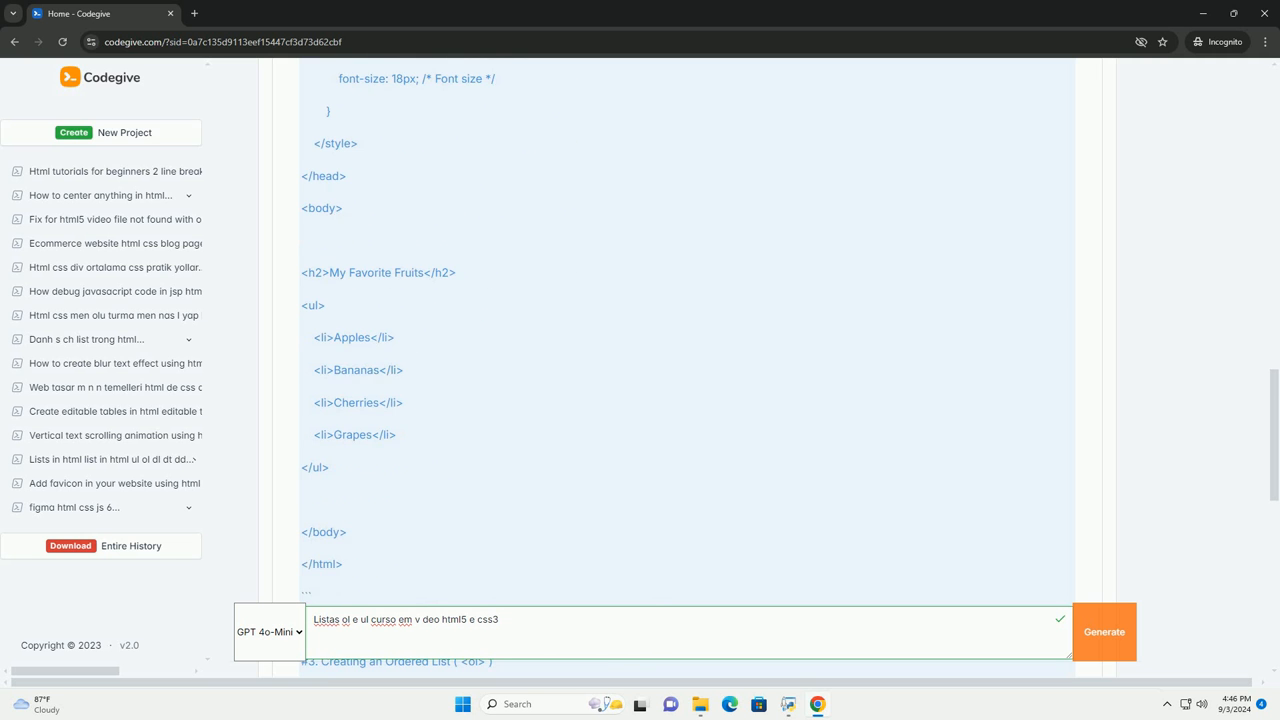
{"action": "scroll", "scroll_direction": "down", "scroll_amount": 3}
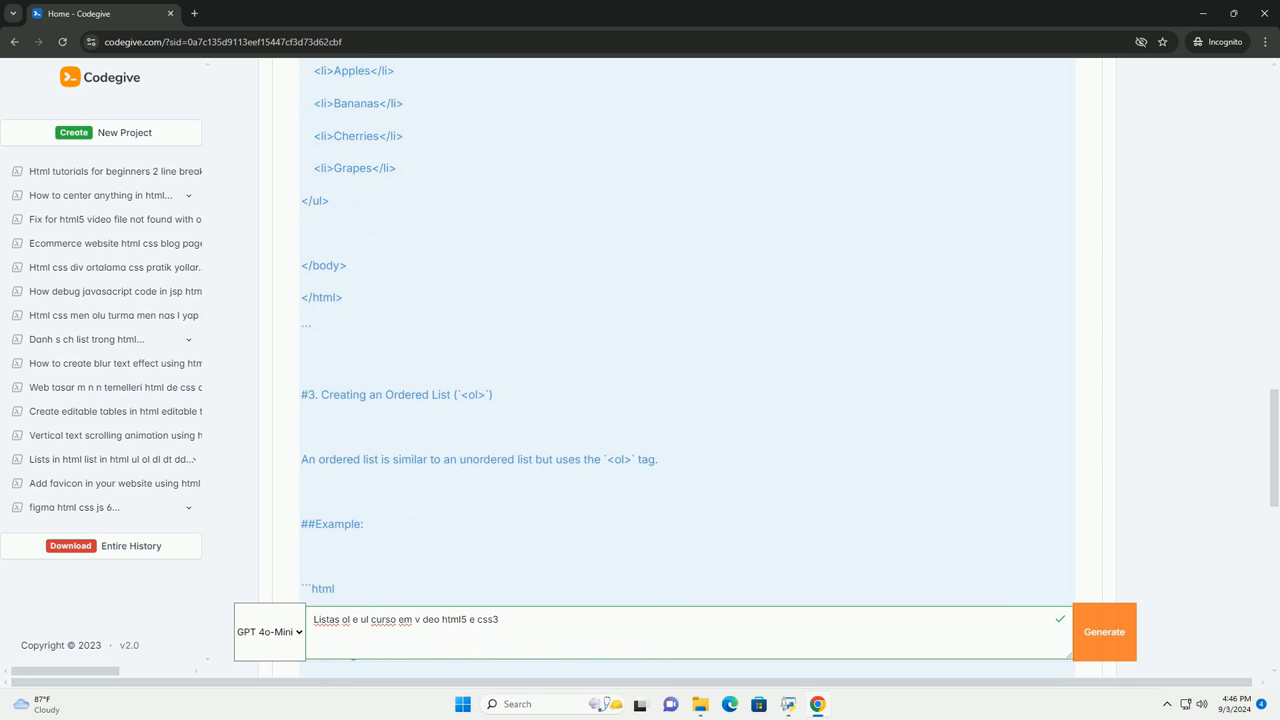
{"action": "scroll", "scroll_direction": "down", "scroll_amount": 3}
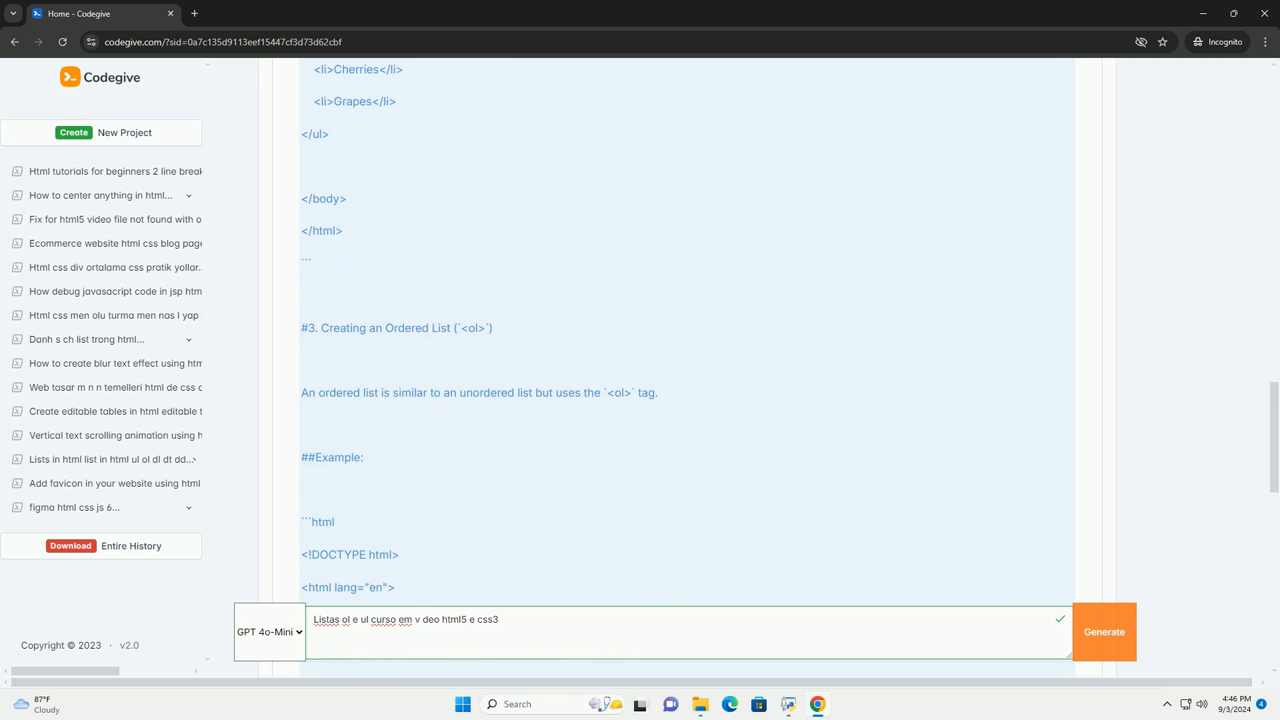
{"action": "scroll", "scroll_direction": "down", "scroll_amount": 3}
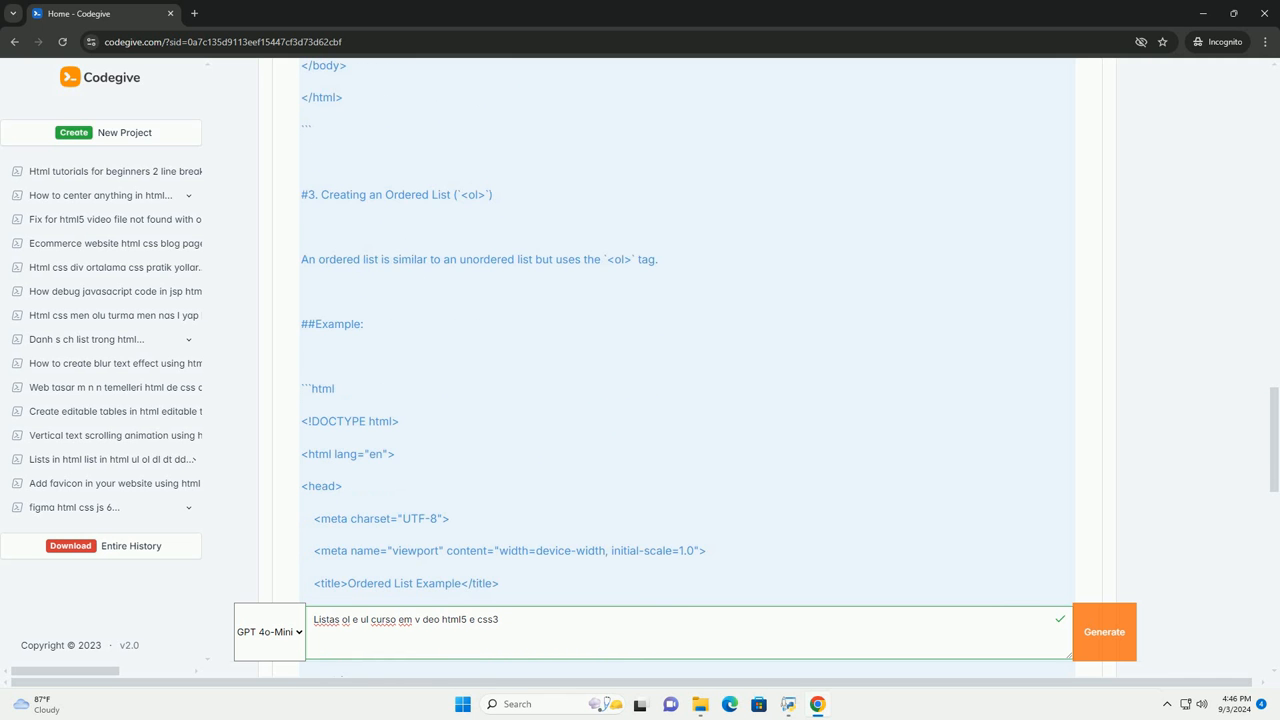
{"action": "scroll", "scroll_direction": "down", "scroll_amount": 3}
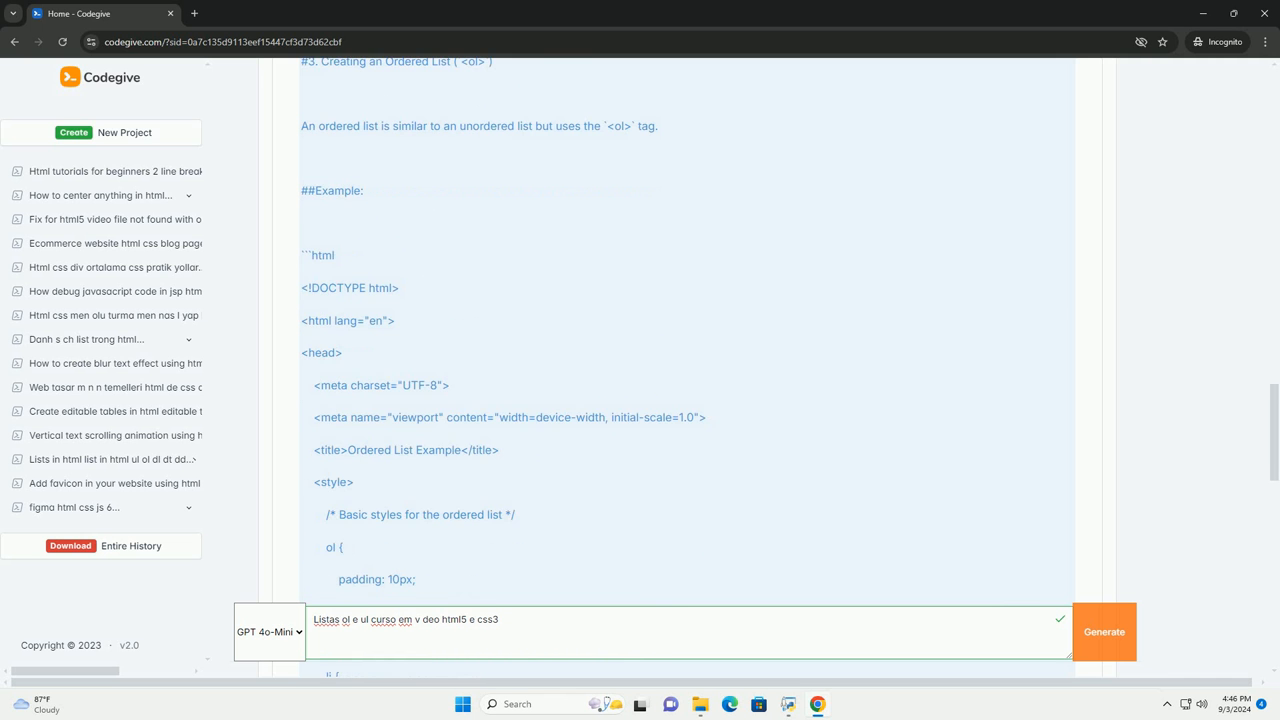
{"action": "scroll", "scroll_direction": "down", "scroll_amount": 3}
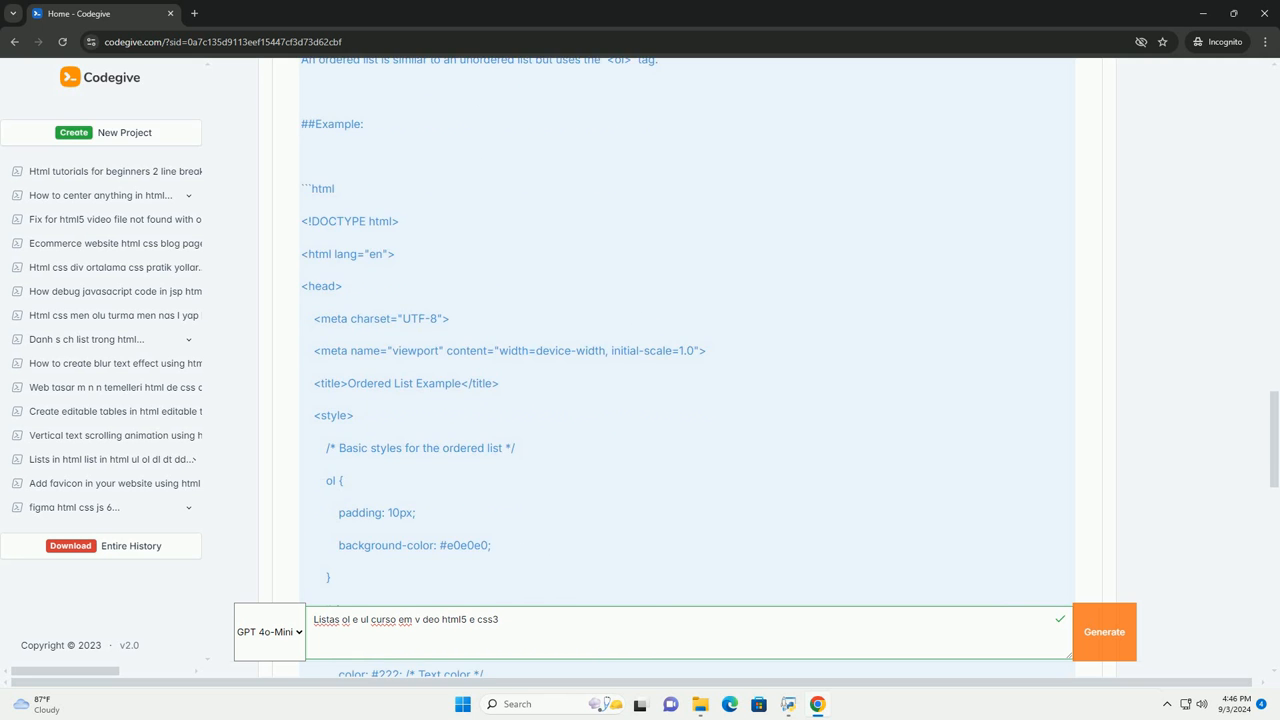
{"action": "scroll", "scroll_direction": "down", "scroll_amount": 3}
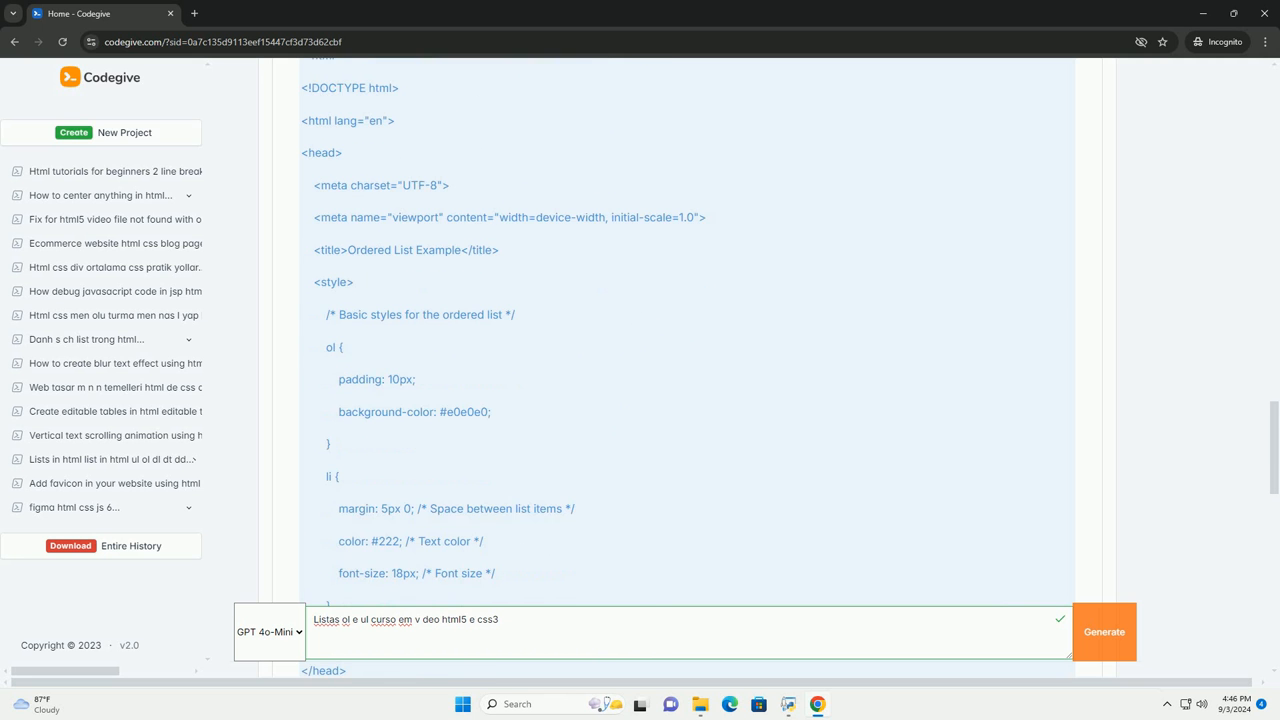
{"action": "scroll", "scroll_direction": "down", "scroll_amount": 3}
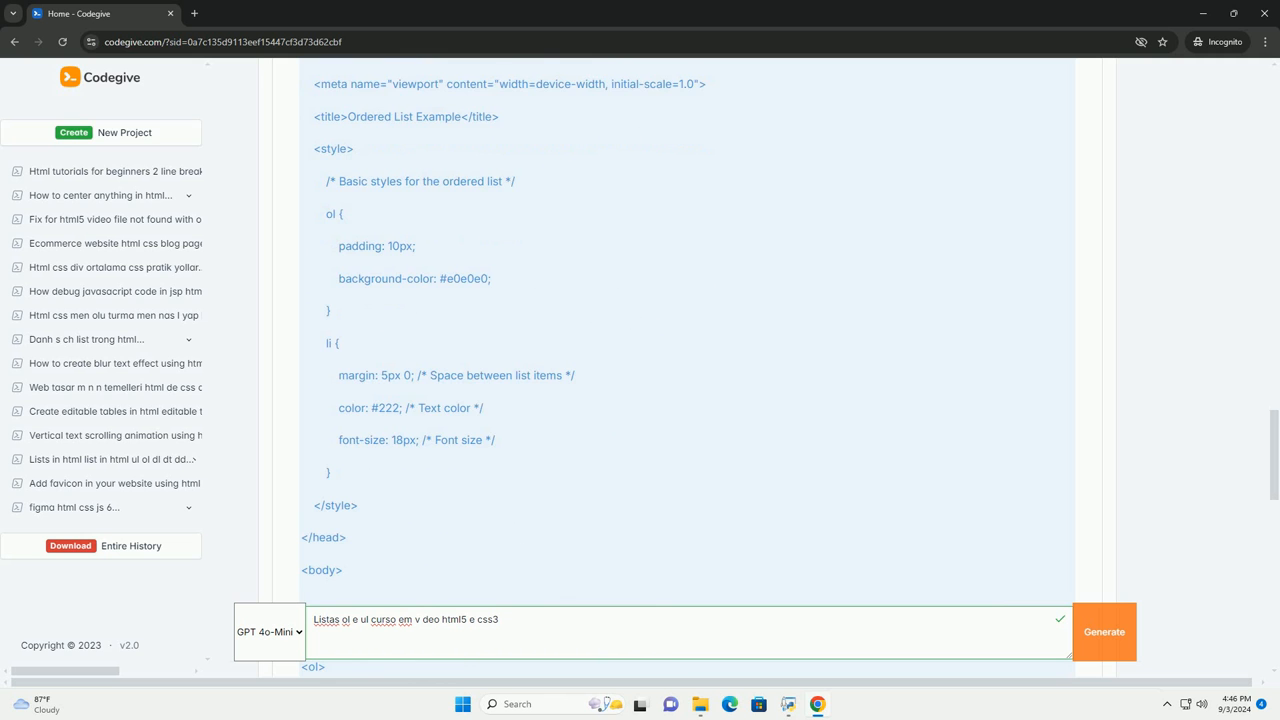
{"action": "scroll", "scroll_direction": "down", "scroll_amount": 3}
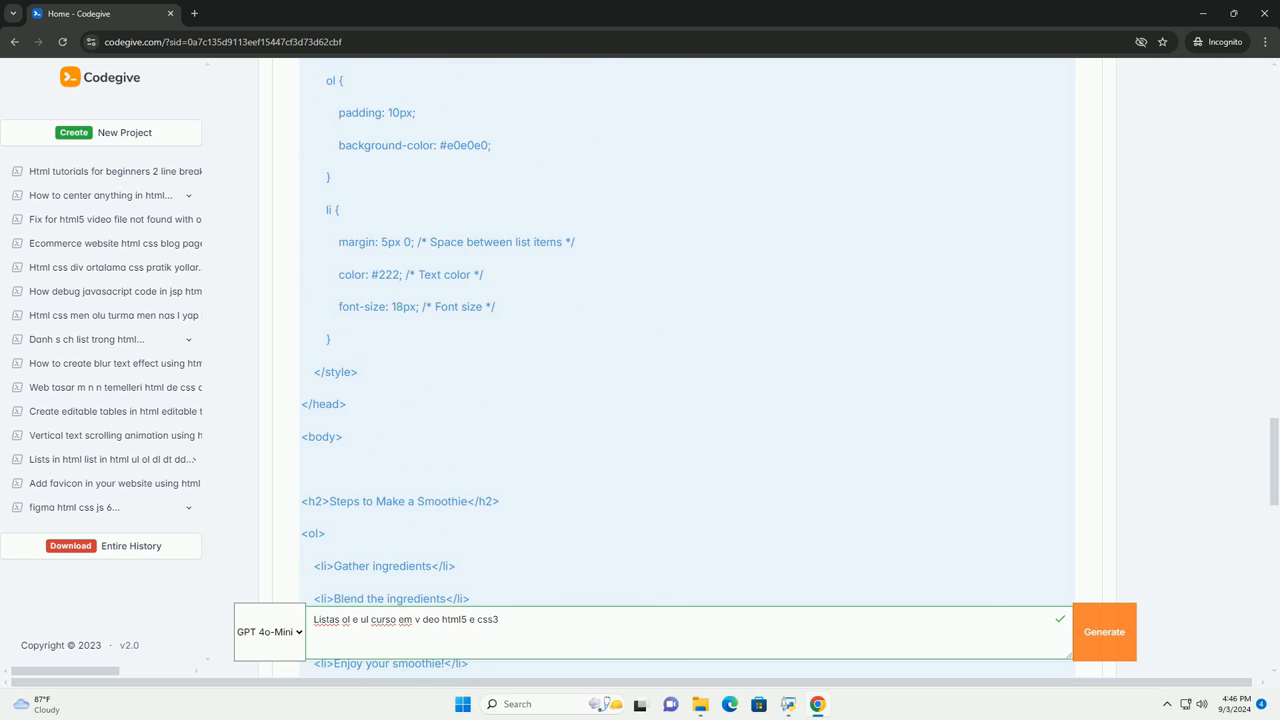
{"action": "scroll", "scroll_direction": "down", "scroll_amount": 3}
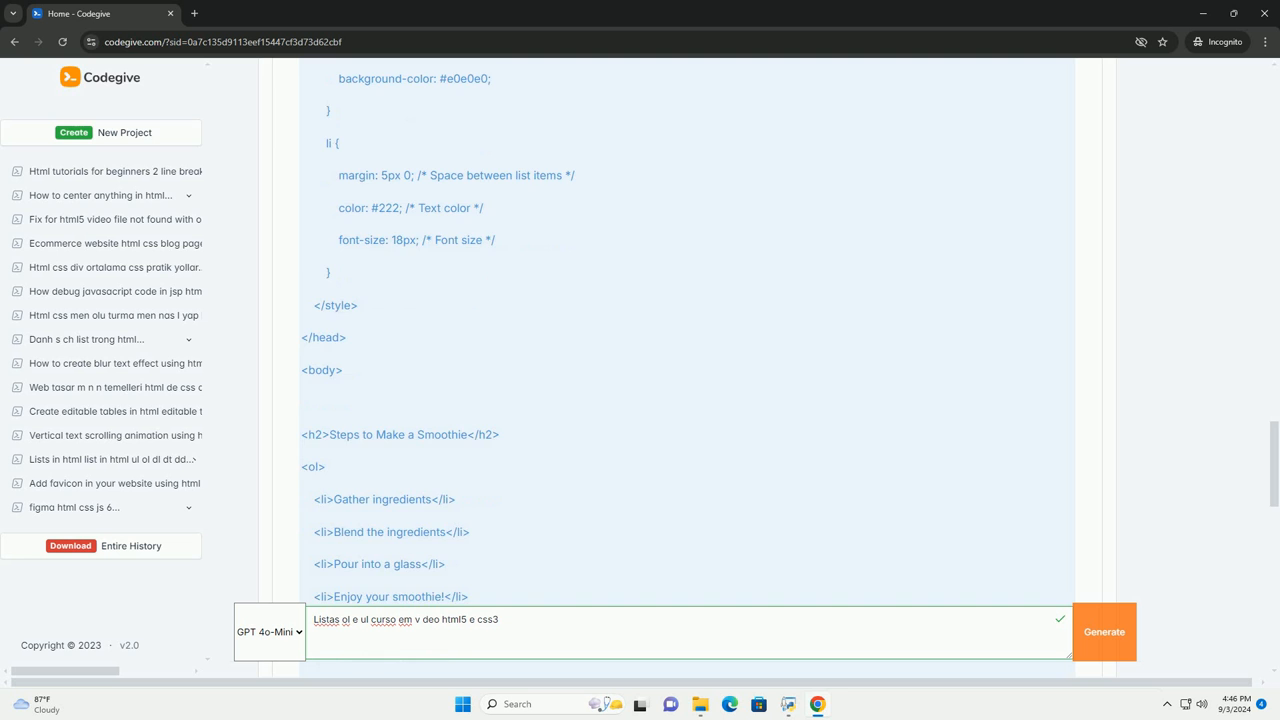
{"action": "scroll", "scroll_direction": "down", "scroll_amount": 3}
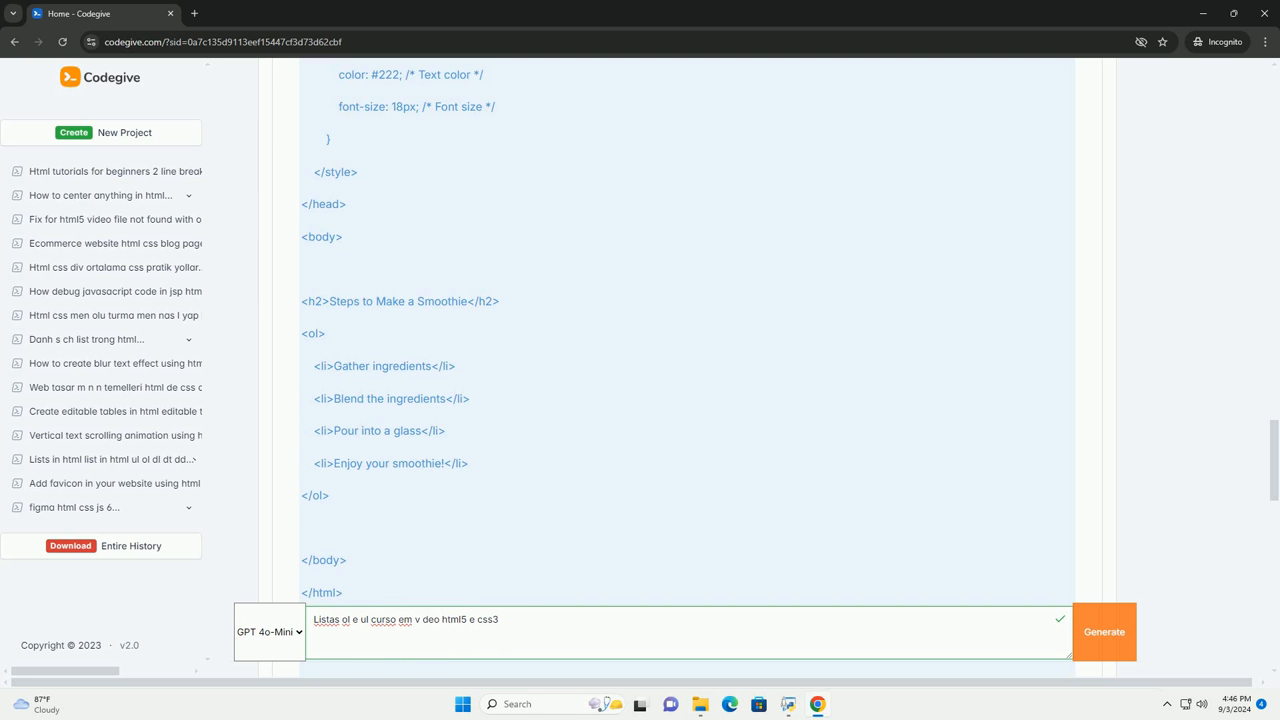
{"action": "scroll", "scroll_direction": "down", "scroll_amount": 3}
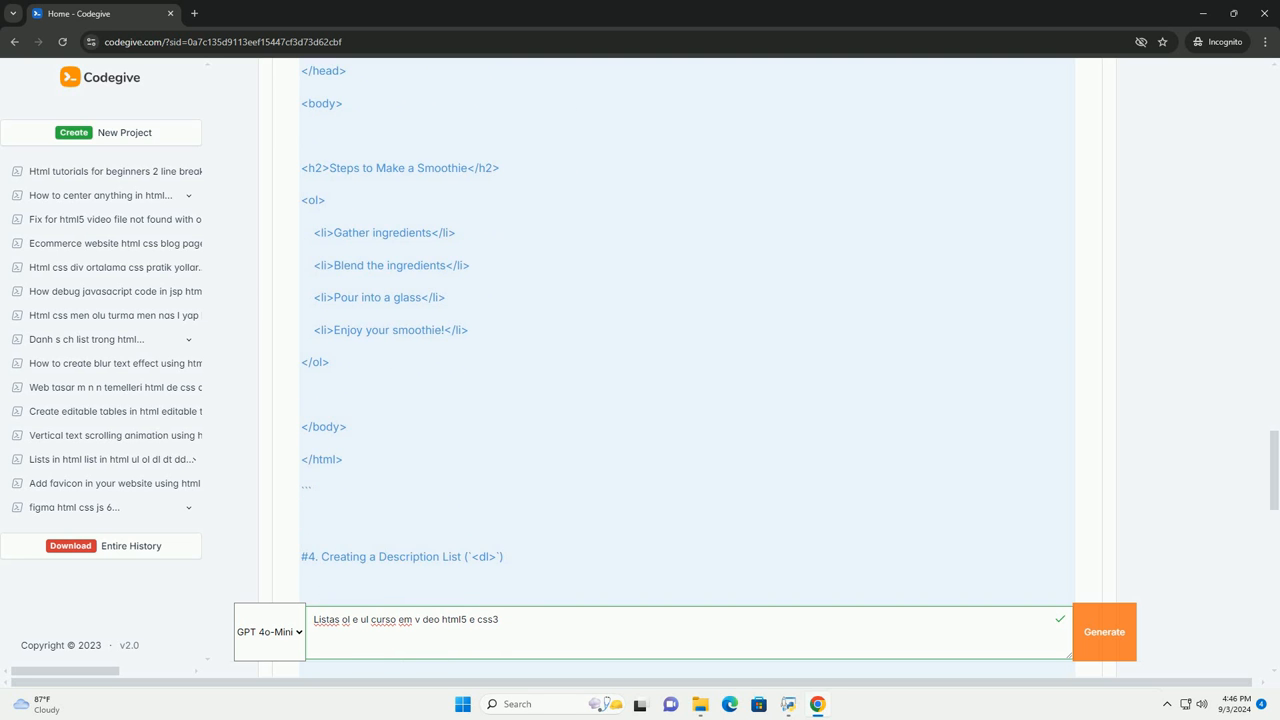
{"action": "scroll", "scroll_direction": "down", "scroll_amount": 3}
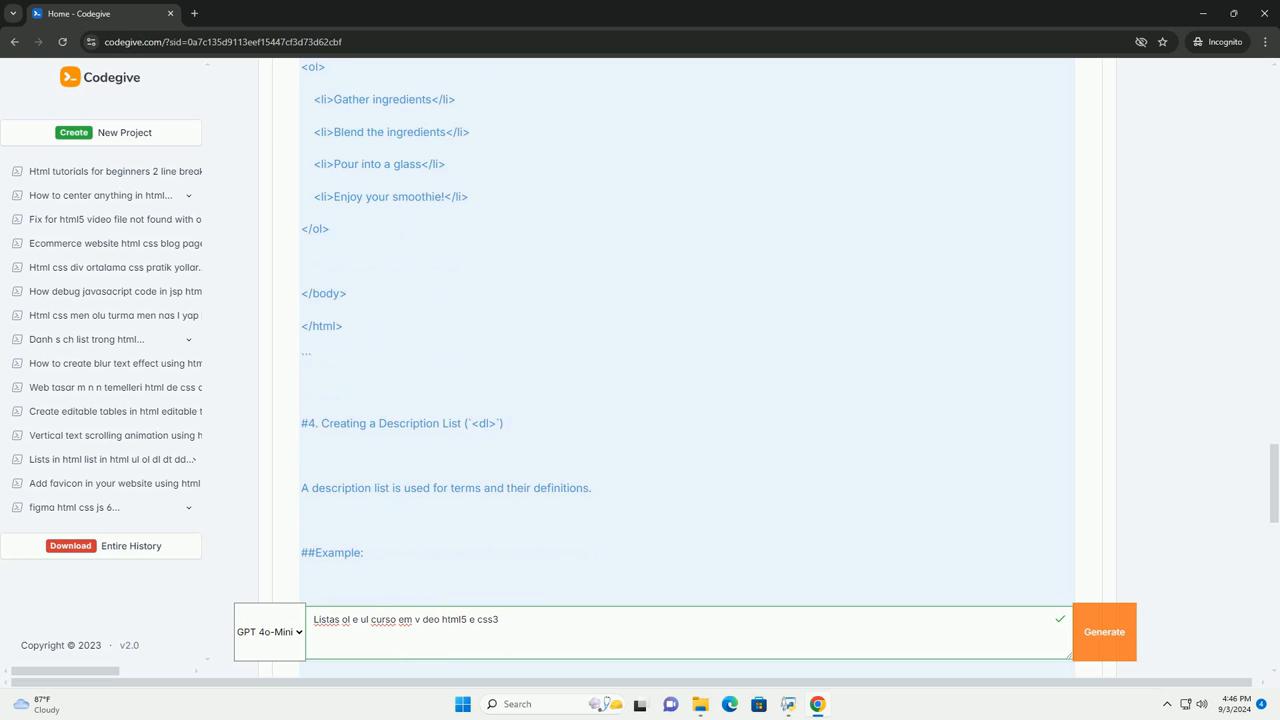
{"action": "scroll", "scroll_direction": "down", "scroll_amount": 3}
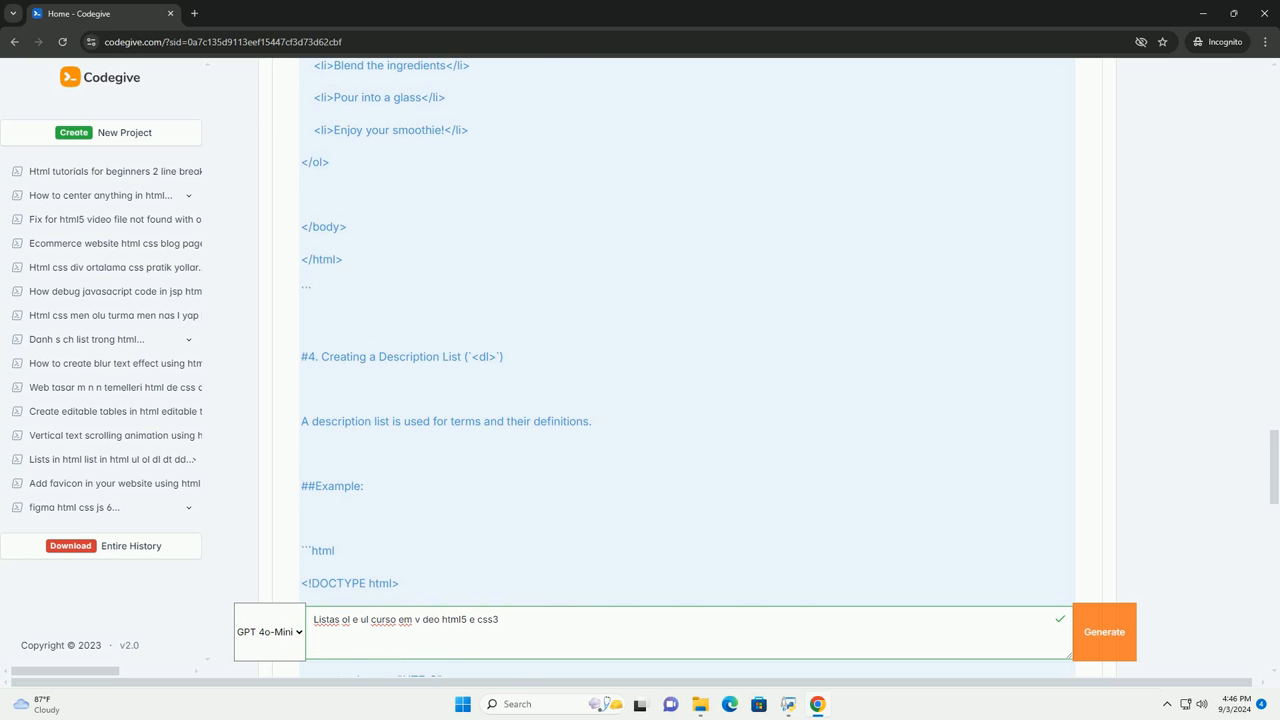
{"action": "scroll", "scroll_direction": "down", "scroll_amount": 3}
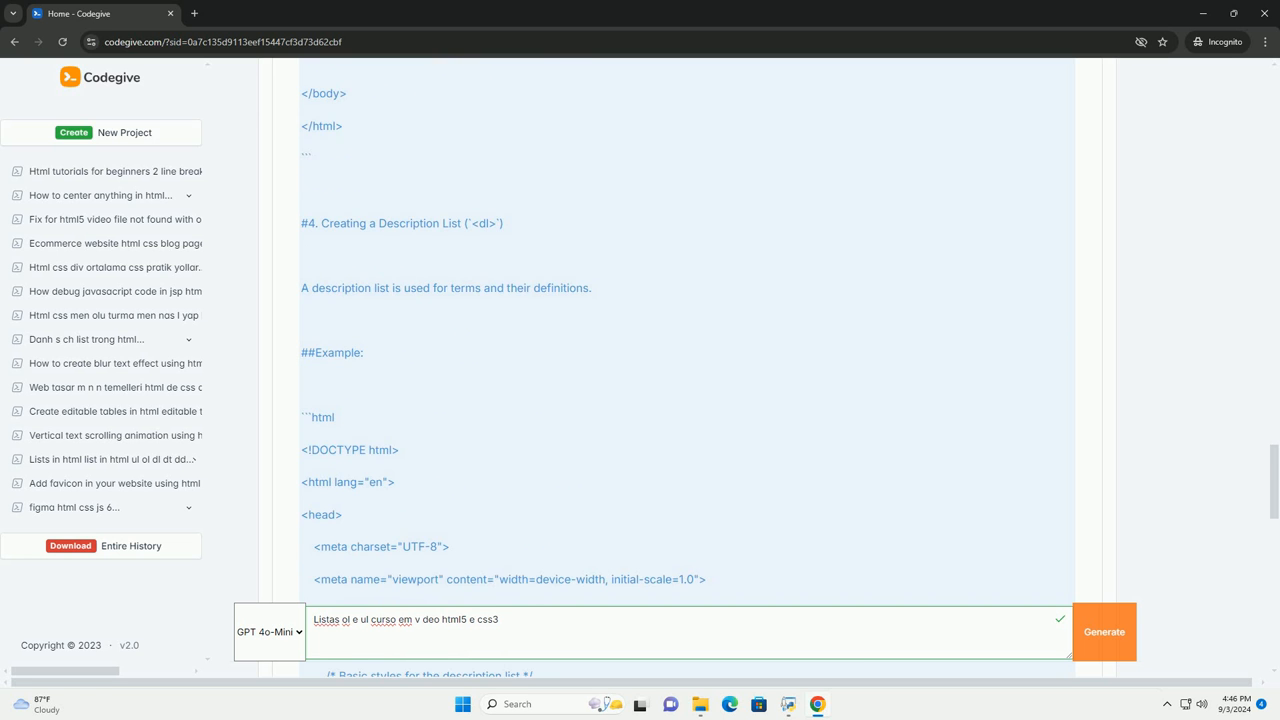
{"action": "scroll", "scroll_direction": "down", "scroll_amount": 3}
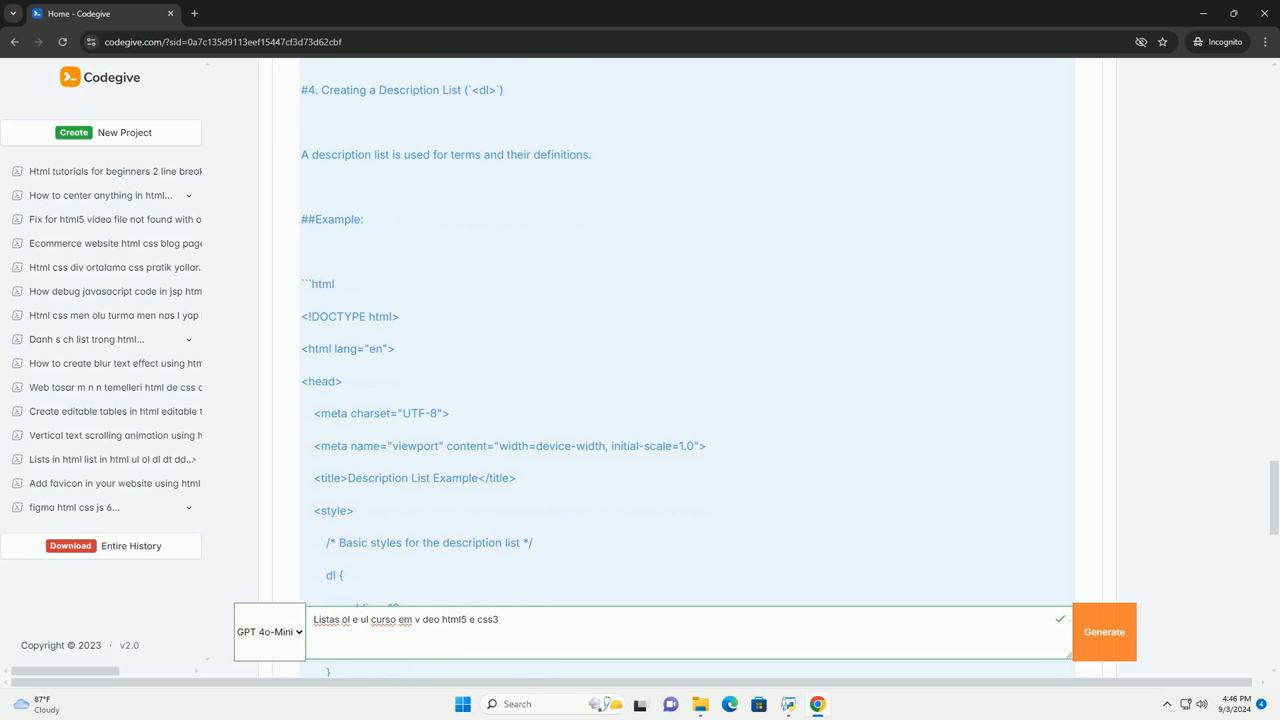
{"action": "scroll", "scroll_direction": "down", "scroll_amount": 3}
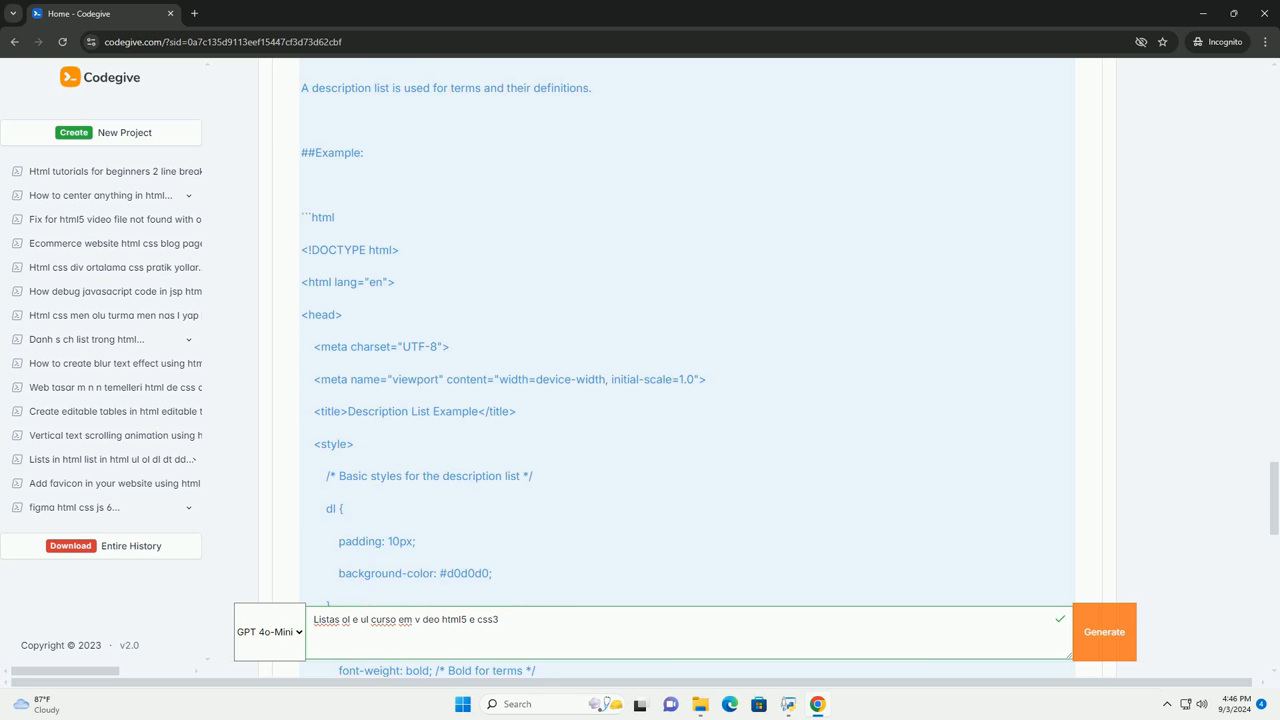
{"action": "scroll", "scroll_direction": "down", "scroll_amount": 3}
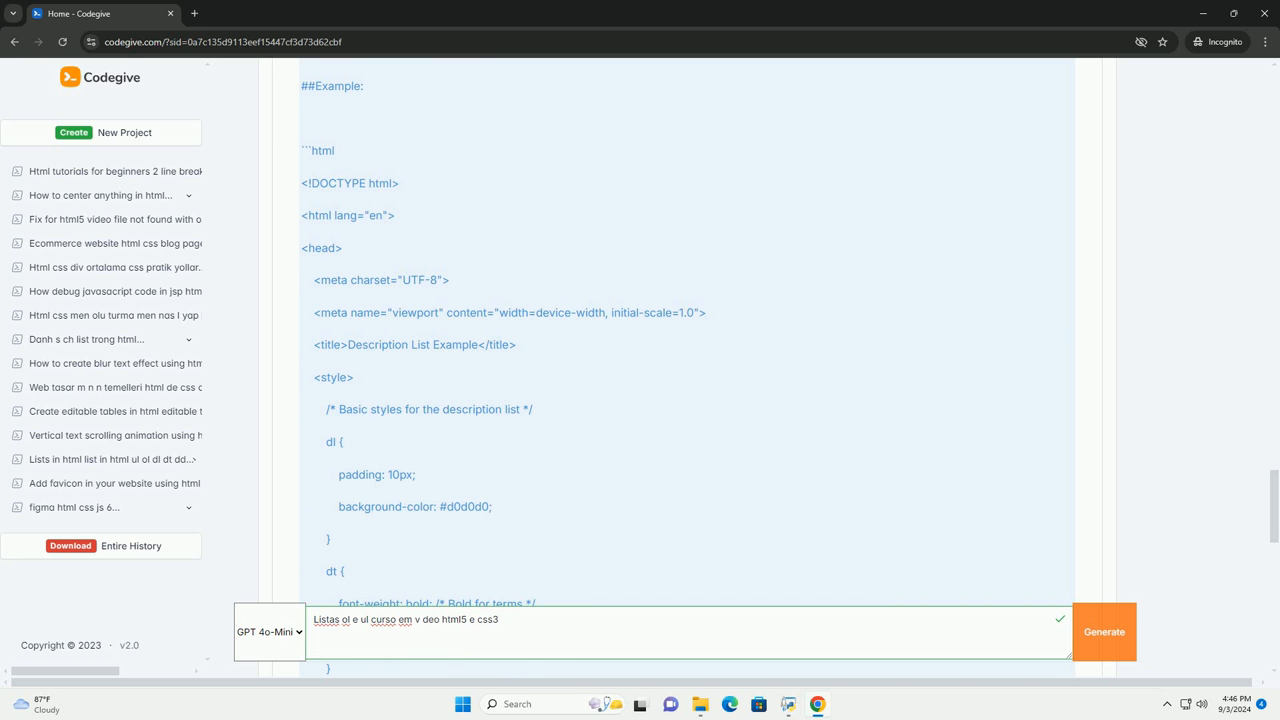